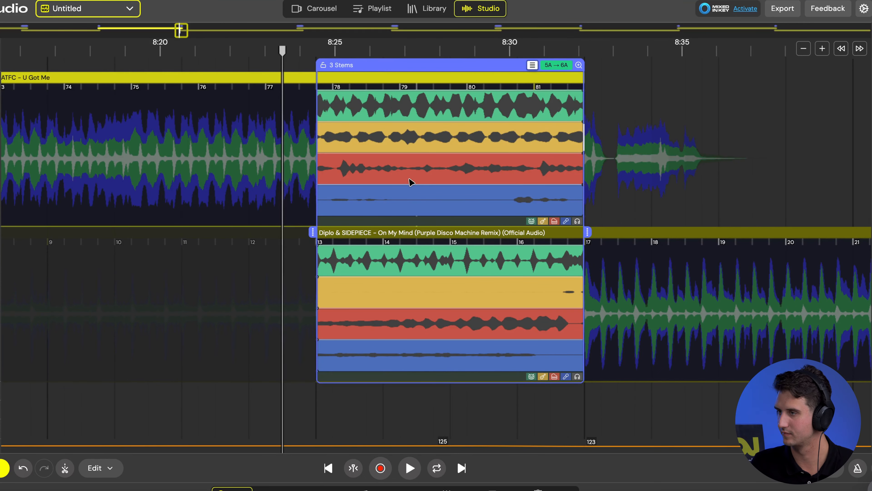
mouse_move(371, 112)
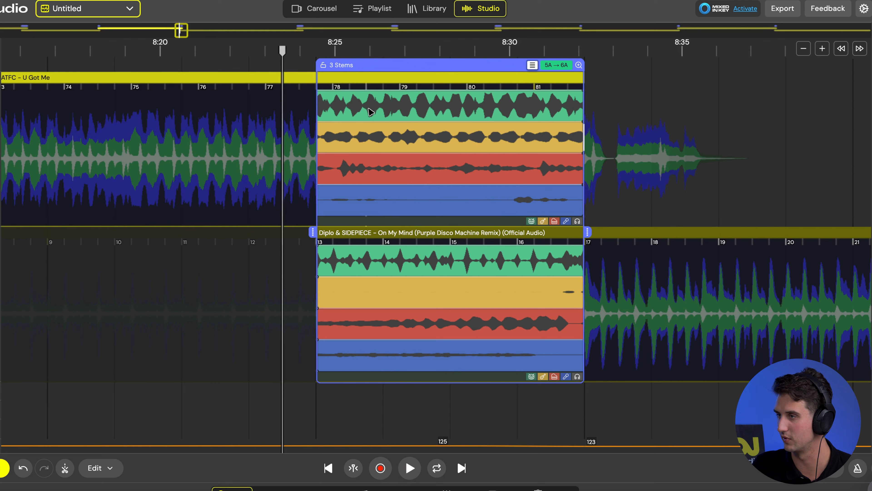
mouse_move(379, 170)
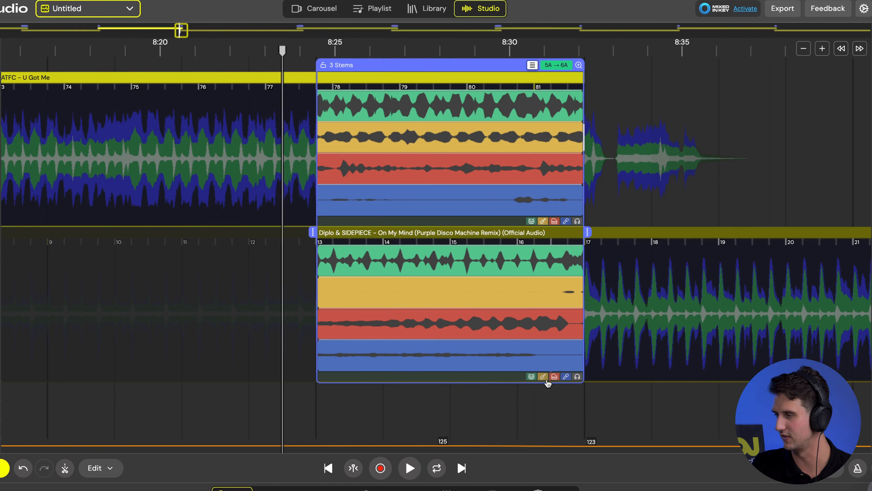
Mute the bass stem on the incoming Diplo & SIDEPIECE track across the transition.
left_click(542, 377)
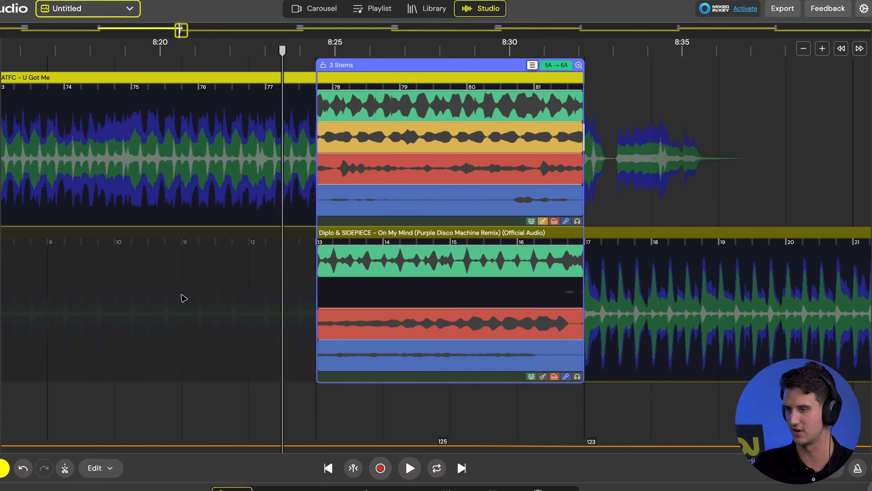
left_click(376, 445)
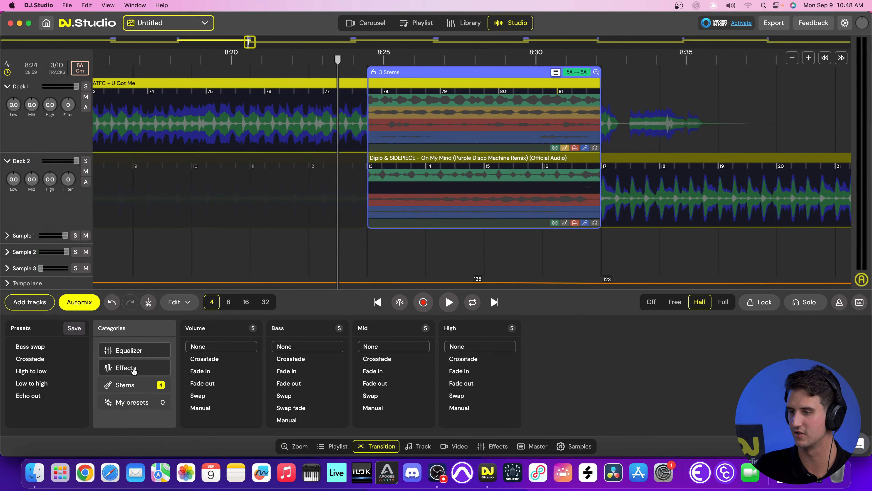
Set Drums to Swap in the Stems transition options and audition the transition.
left_click(125, 384)
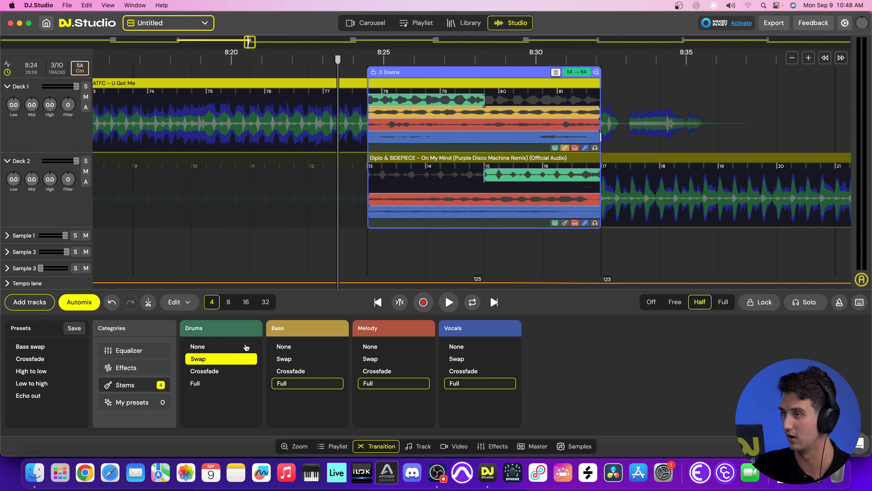
left_click(447, 302)
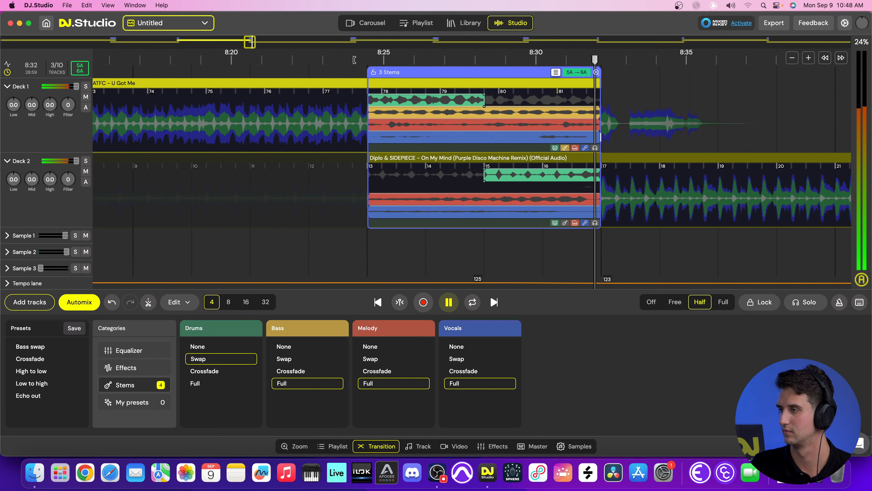
left_click(447, 302)
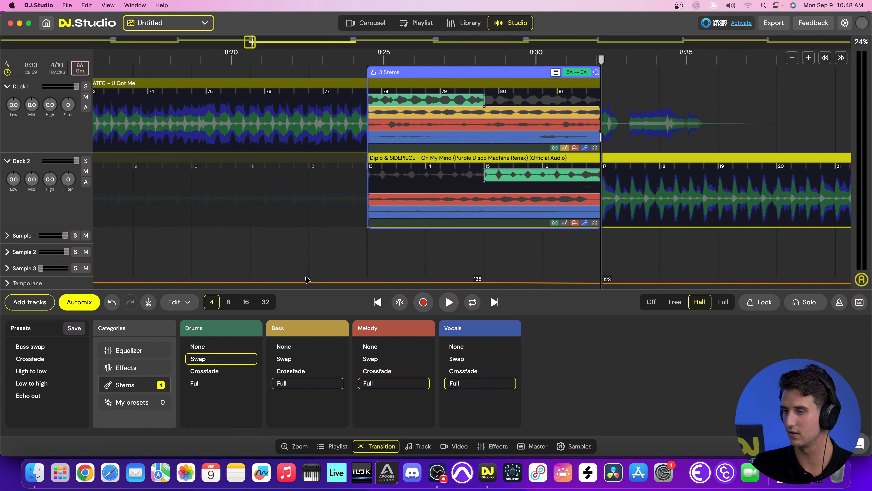
Change Drums to Crossfade, audition it, and show the incoming On My Mind track's details.
left_click(204, 371)
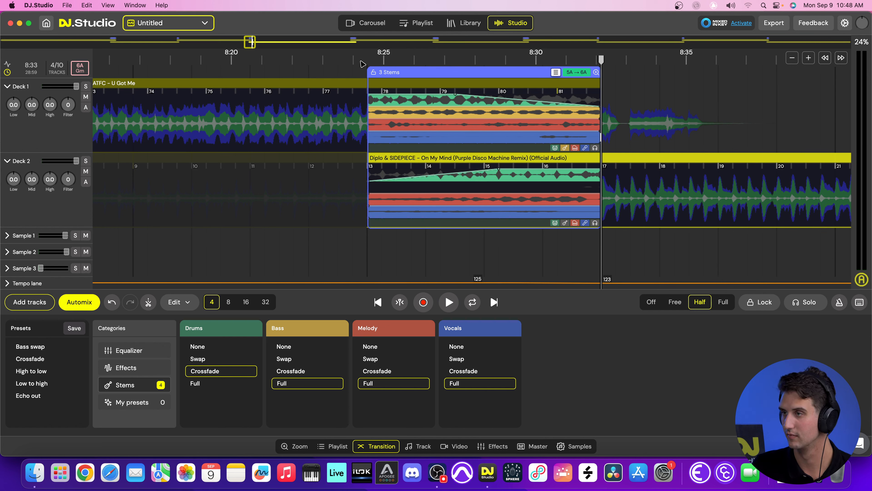
left_click(448, 302)
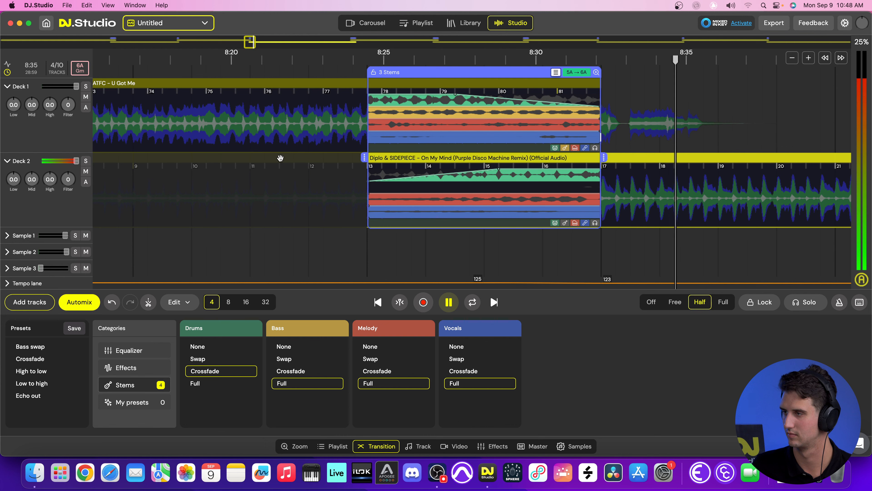
left_click(423, 446)
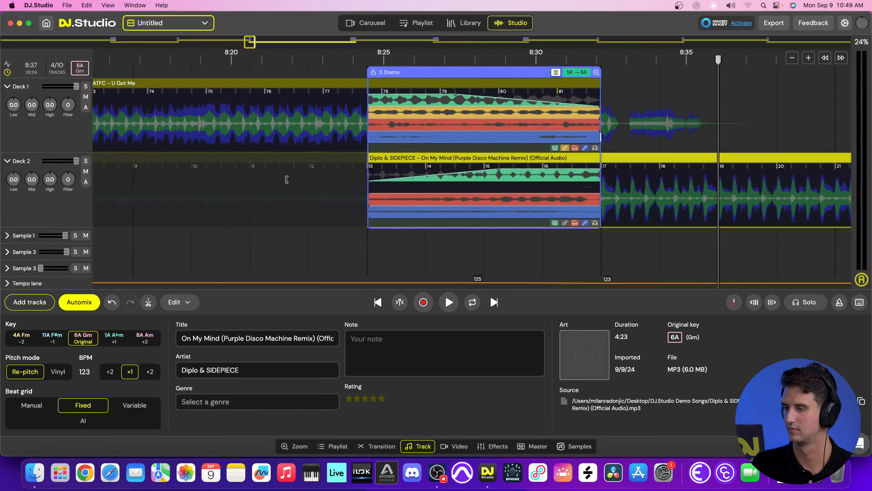